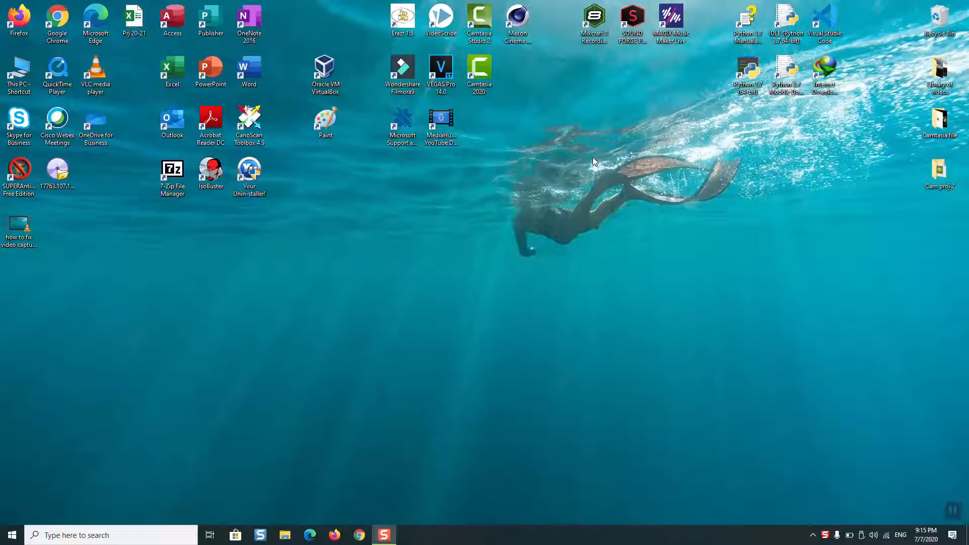
{"action": "mouse_move", "coordinate": [501, 247]}
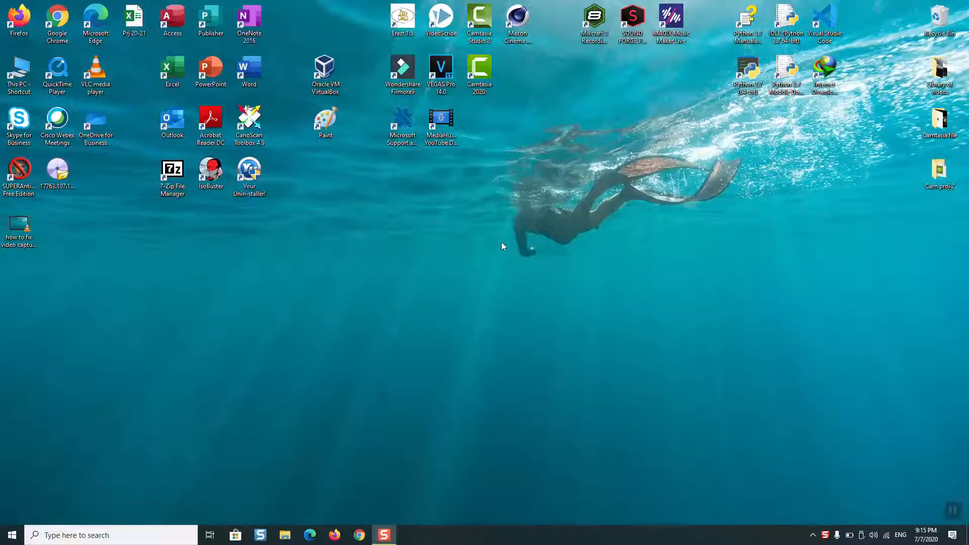
{"action": "mouse_move", "coordinate": [873, 509]}
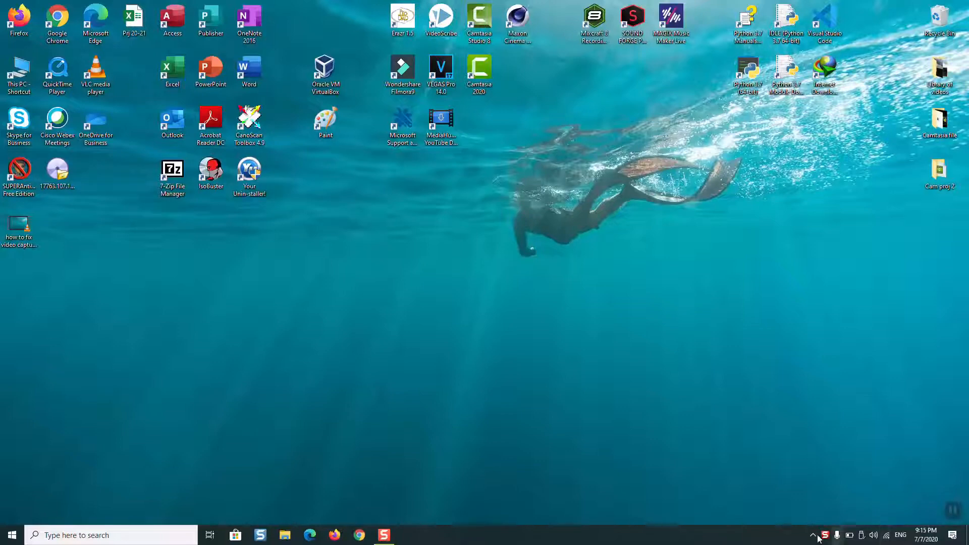
{"action": "mouse_move", "coordinate": [599, 543]}
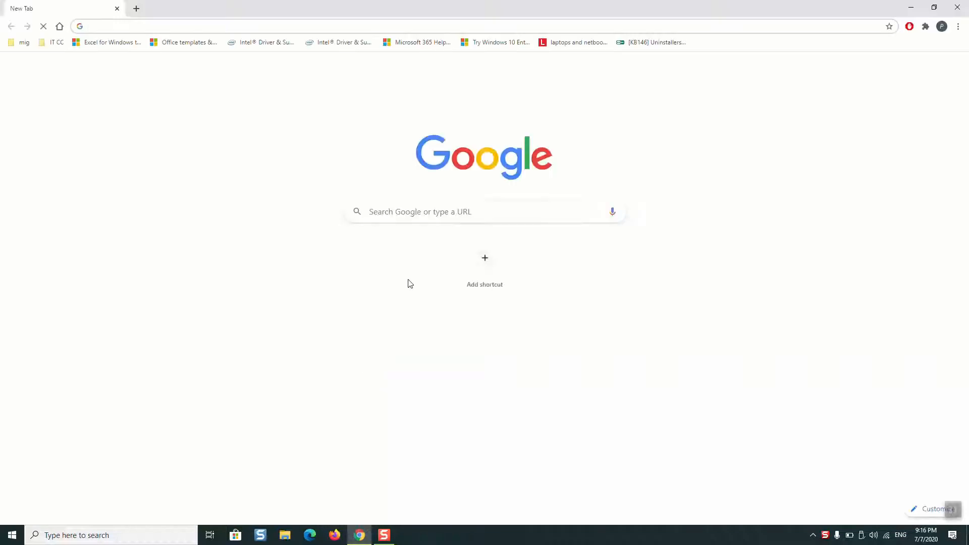
Search Google for 'fix problems that blocks progr' via the matching address-bar suggestion
{"action": "type", "text": "fix problems that"}
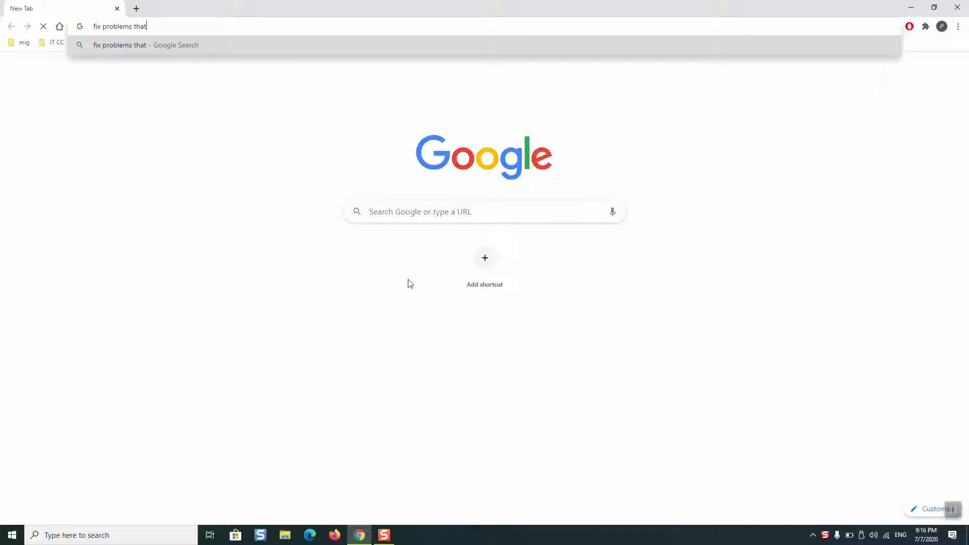
{"action": "type", "text": "blocks"}
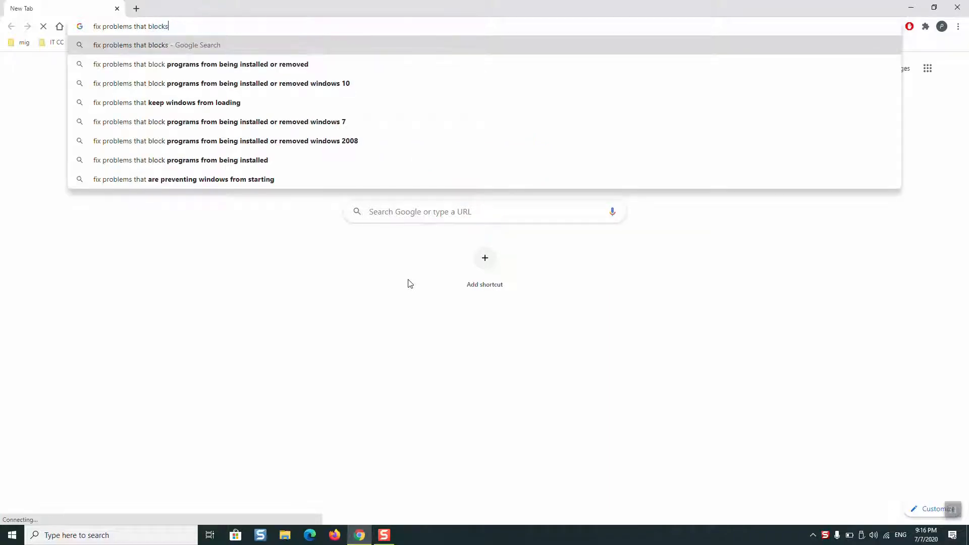
{"action": "type", "text": "progr"}
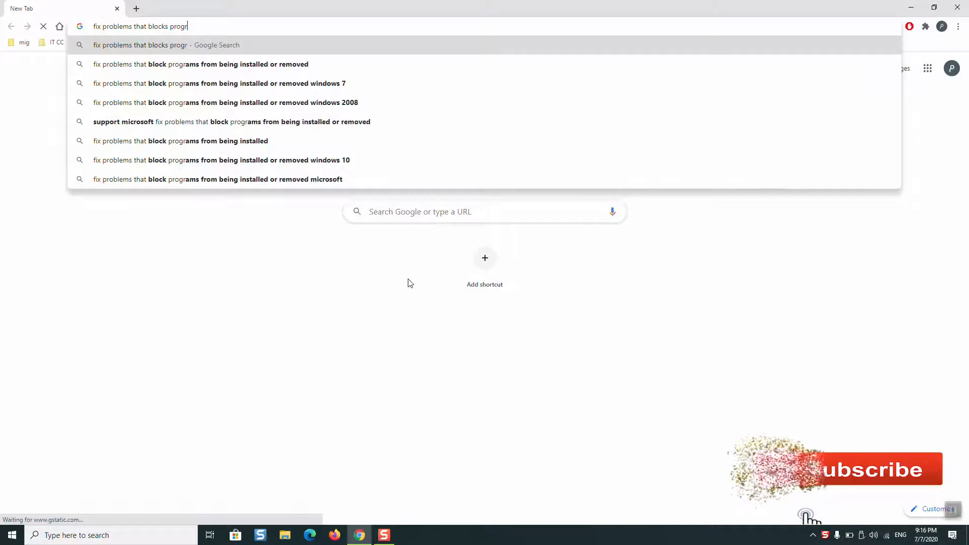
{"action": "left_click", "coordinate": [199, 64]}
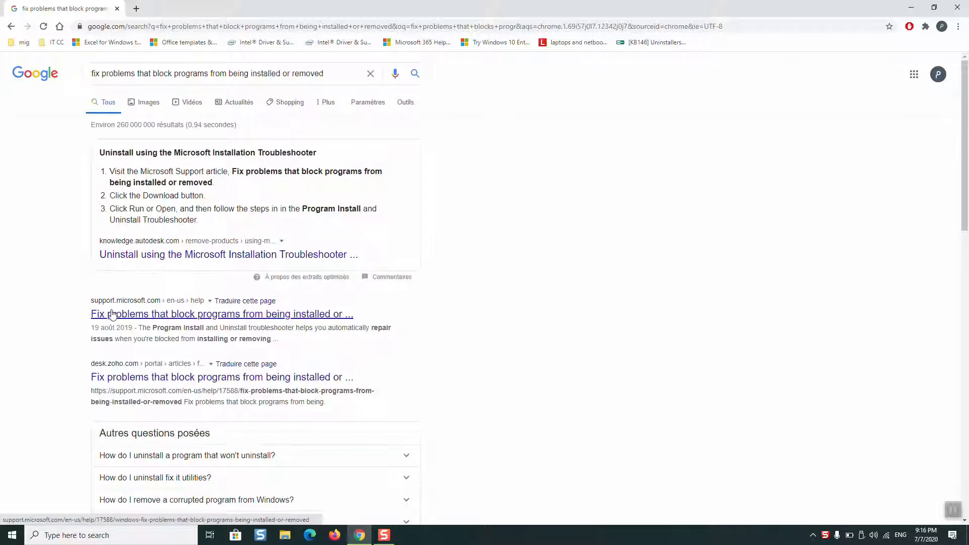
Open the support.microsoft.com article result and download its install/uninstall troubleshooter
{"action": "left_click_drag", "start_coordinate": [89, 301], "coordinate": [353, 314]}
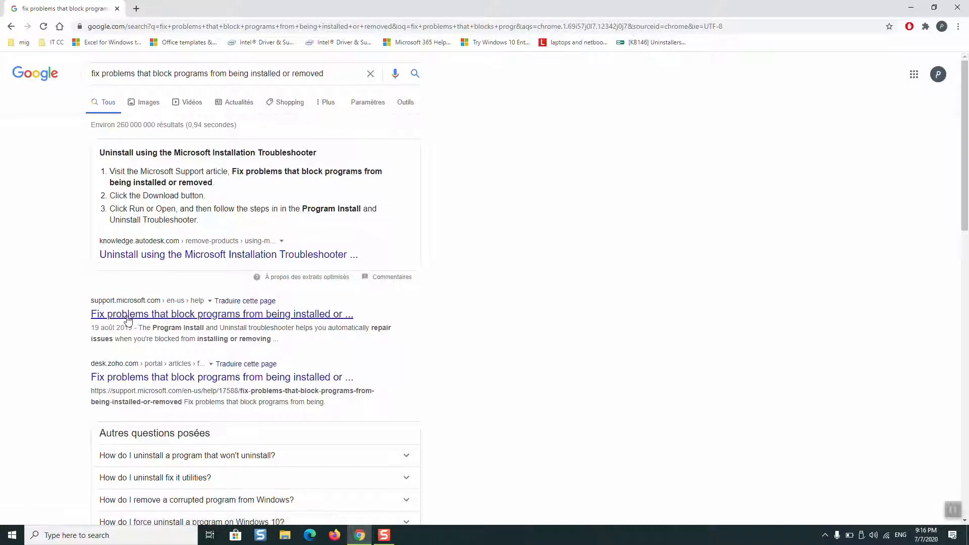
{"action": "left_click", "coordinate": [221, 313]}
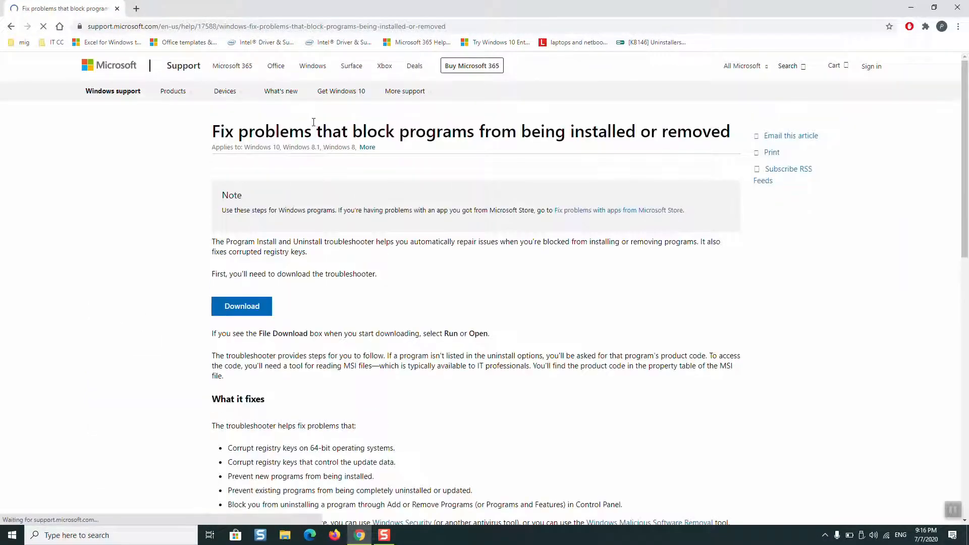
{"action": "scroll", "scroll_direction": "down", "scroll_amount": 3}
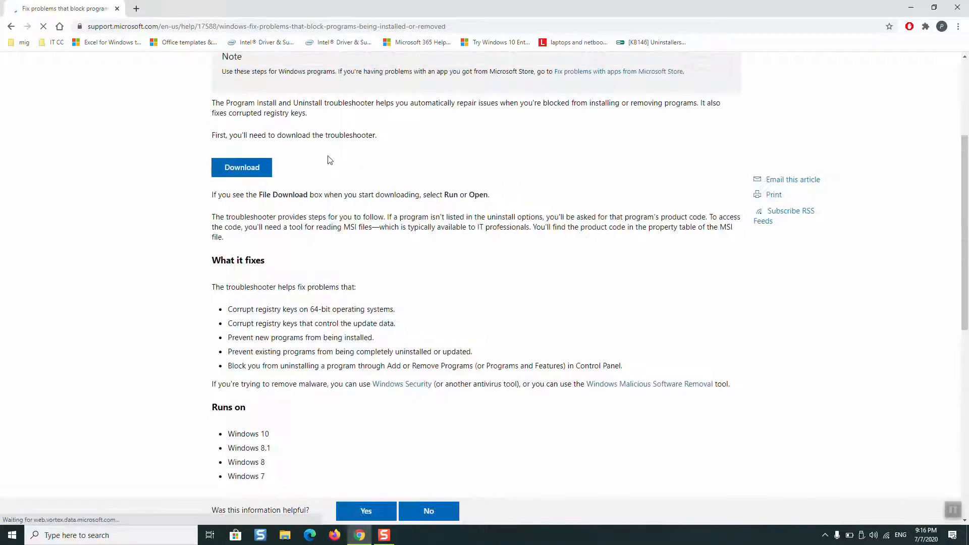
{"action": "left_click", "coordinate": [242, 256]}
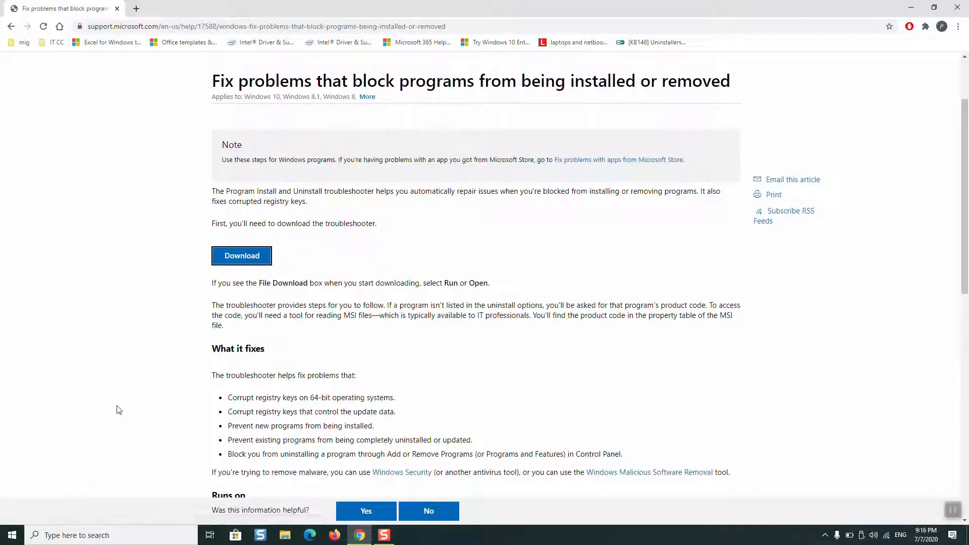
Launch the downloaded troubleshooter, start detection, then search the taskbar for 'control'
{"action": "left_click", "coordinate": [241, 255]}
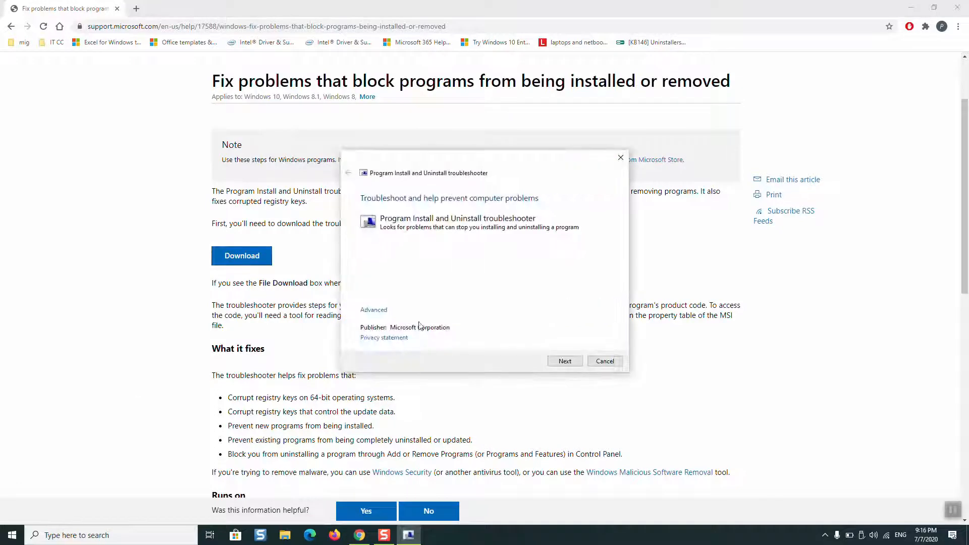
{"action": "left_click", "coordinate": [563, 361]}
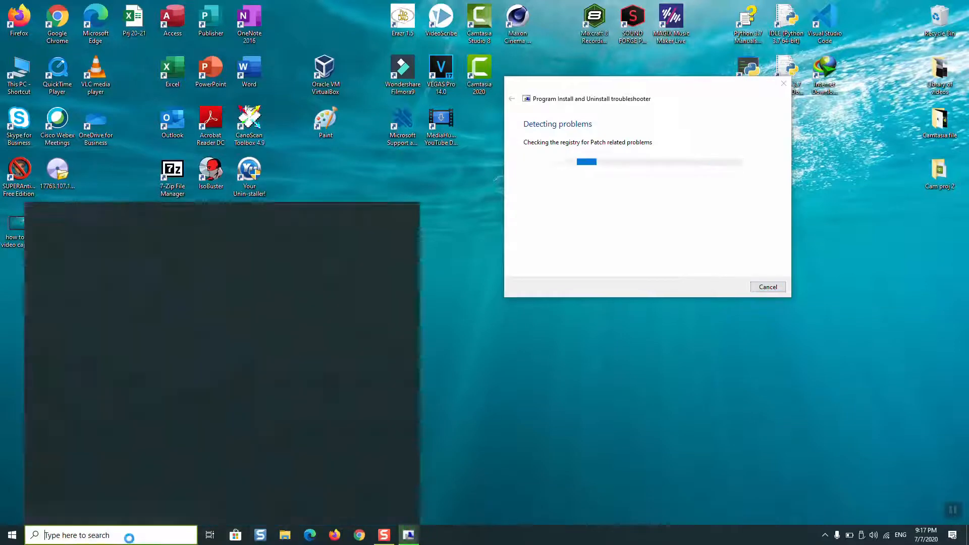
{"action": "type", "text": "control"}
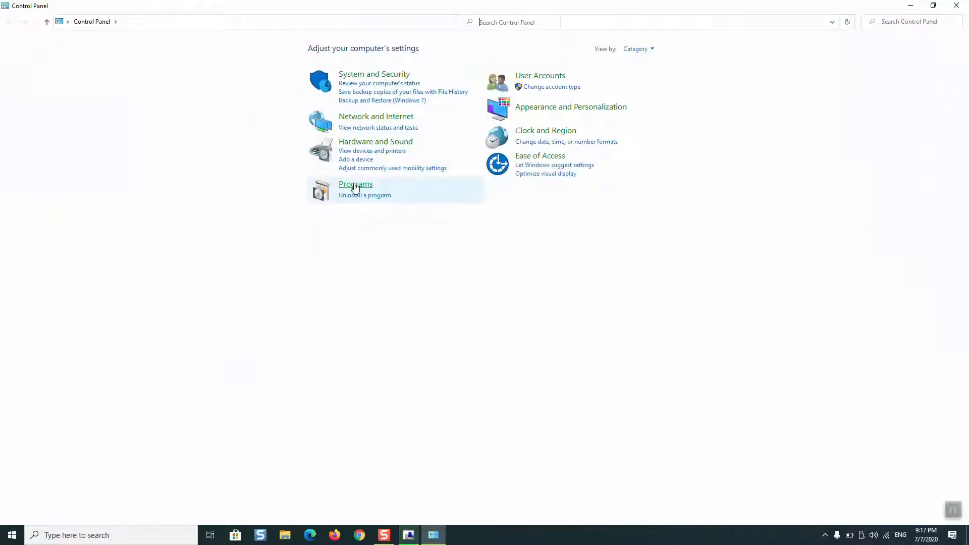
Try Small and Large icon views, return to Category view and open Programs
{"action": "left_click", "coordinate": [637, 49]}
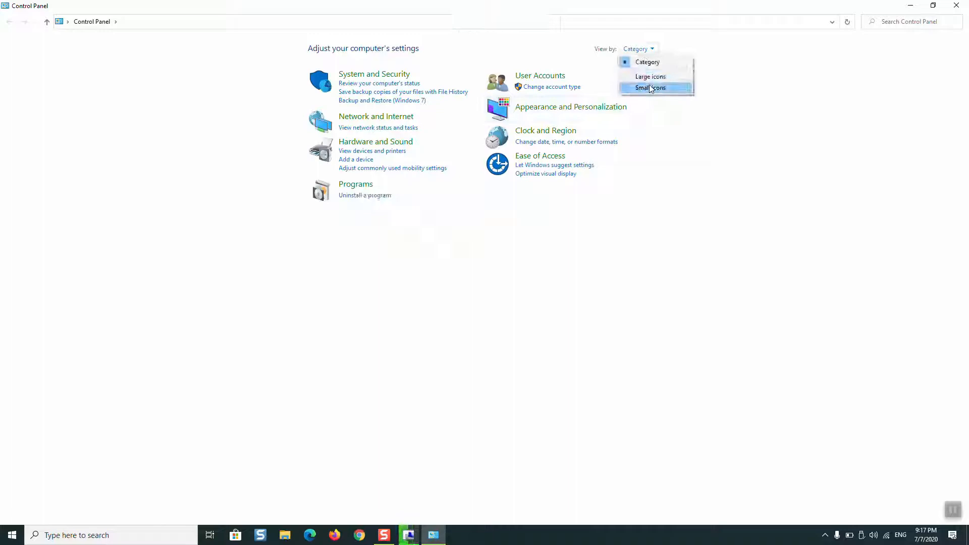
{"action": "left_click", "coordinate": [649, 87]}
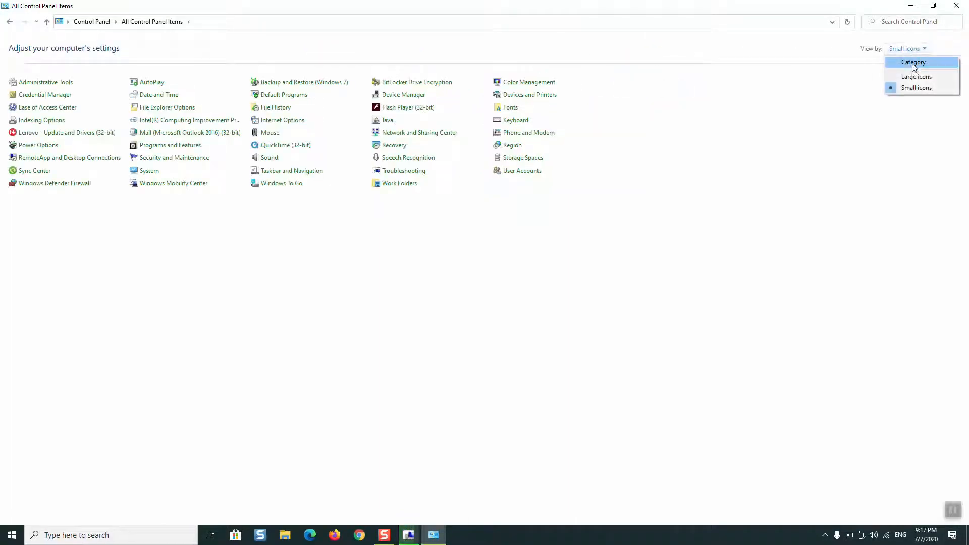
{"action": "left_click", "coordinate": [915, 77]}
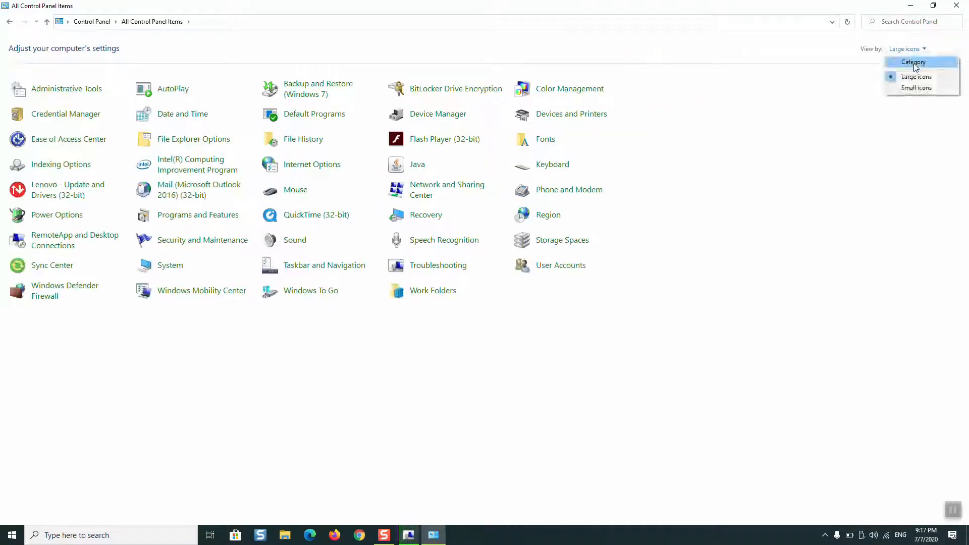
{"action": "left_click", "coordinate": [913, 61]}
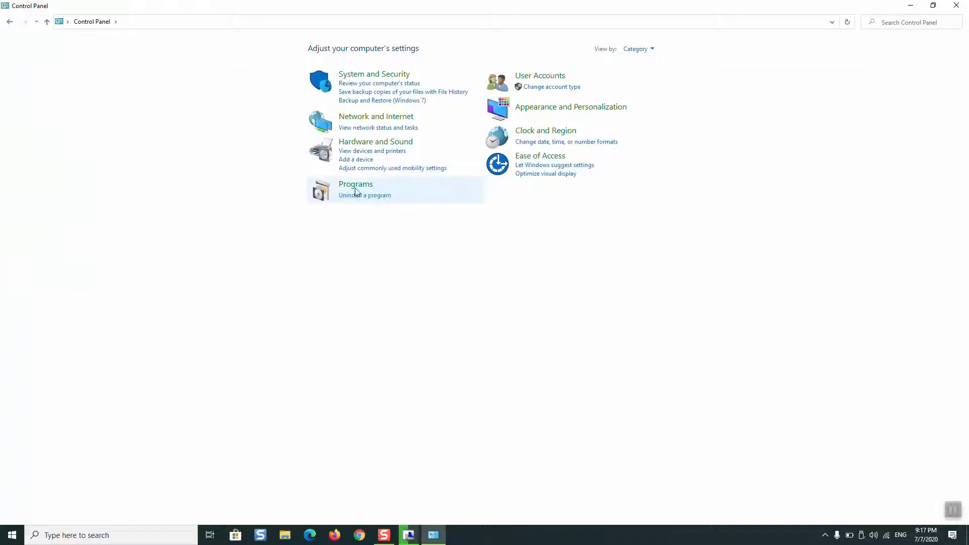
{"action": "left_click", "coordinate": [355, 183]}
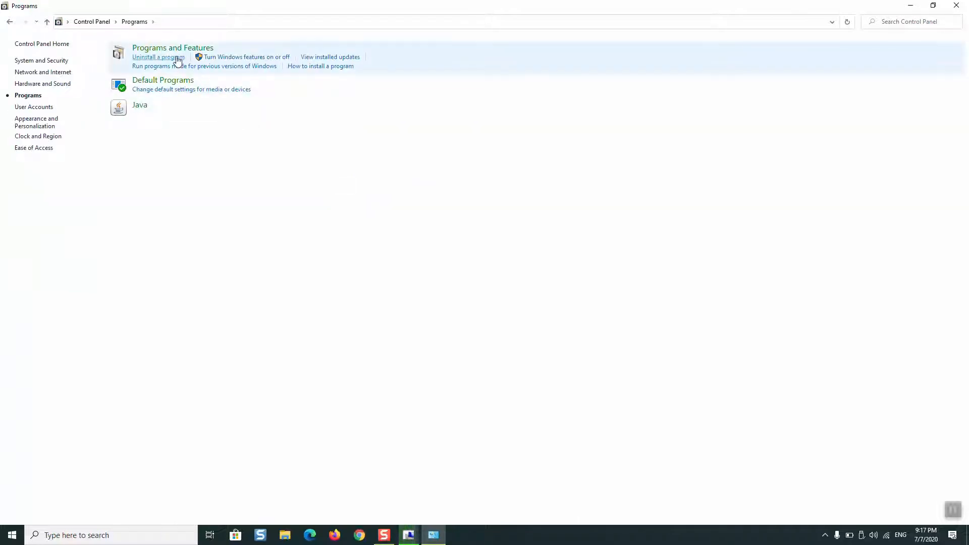
Open 'Uninstall a program' to list installed programs including Snagit 2019
{"action": "left_click", "coordinate": [159, 56]}
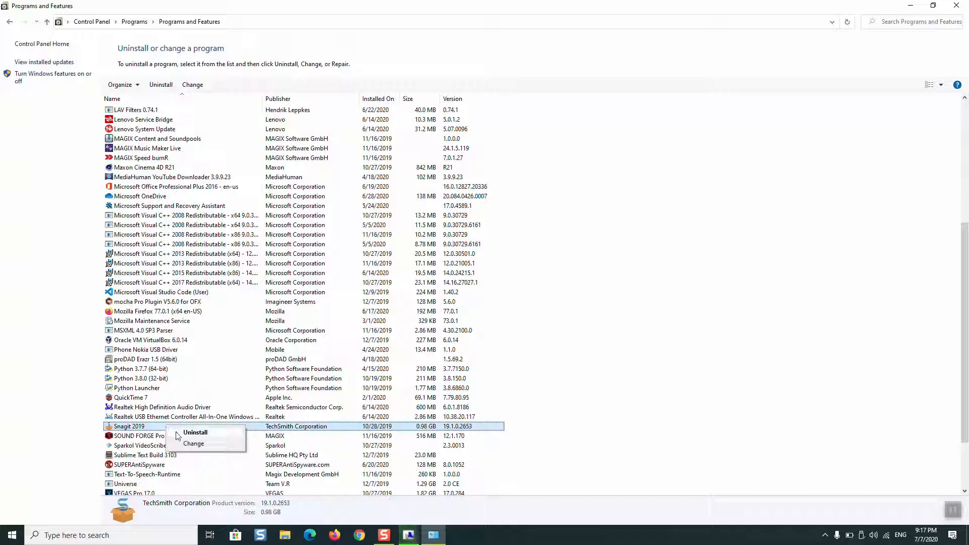
{"action": "mouse_move", "coordinate": [144, 427]}
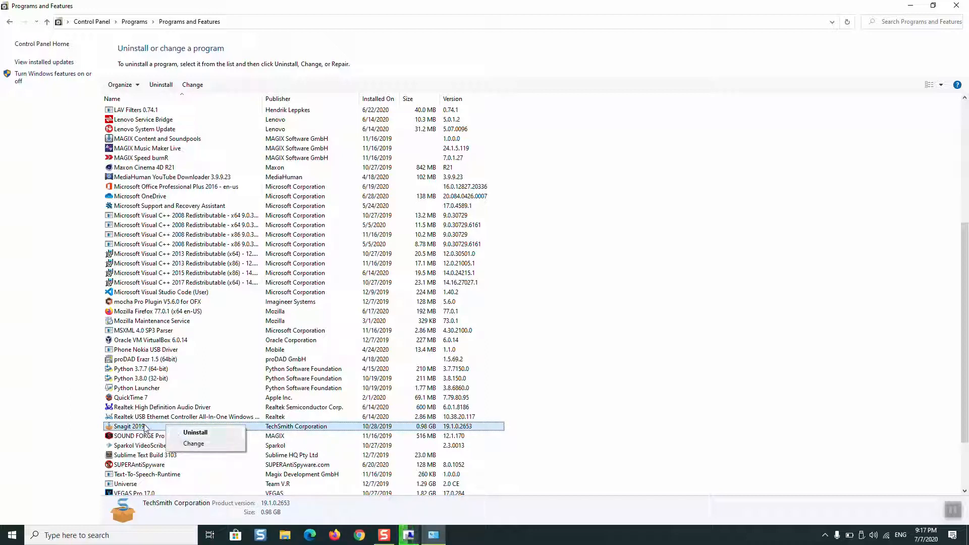